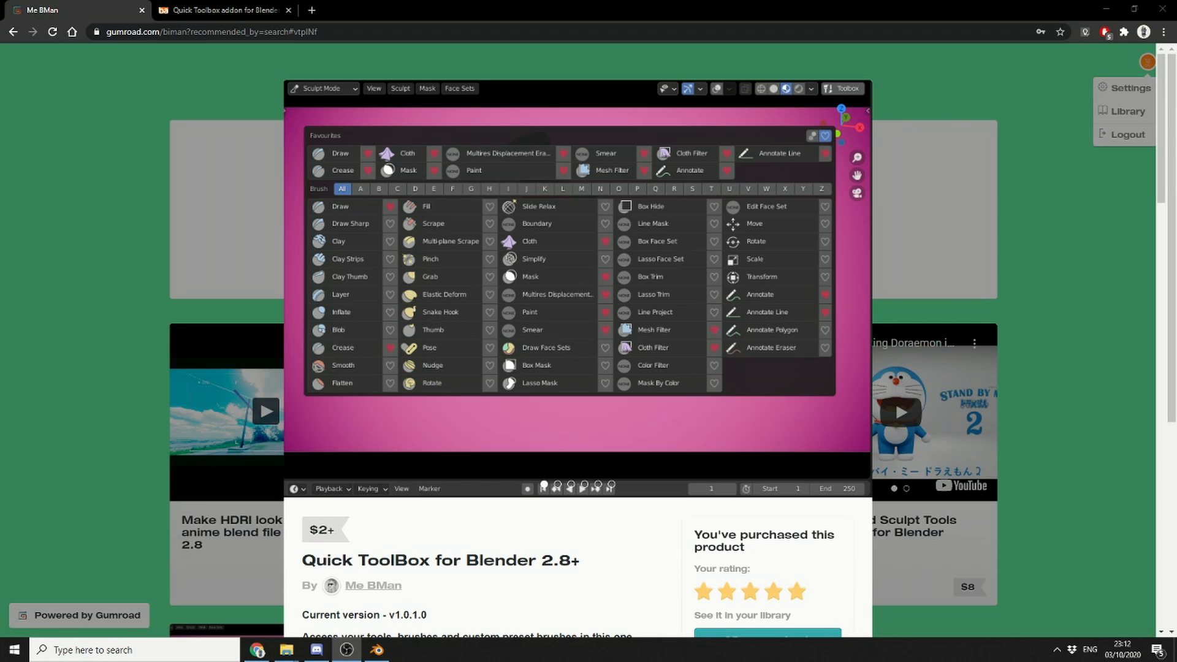
Move between the Gumroad Quick ToolBox page and the blenderartists forum thread tabs
click(222, 10)
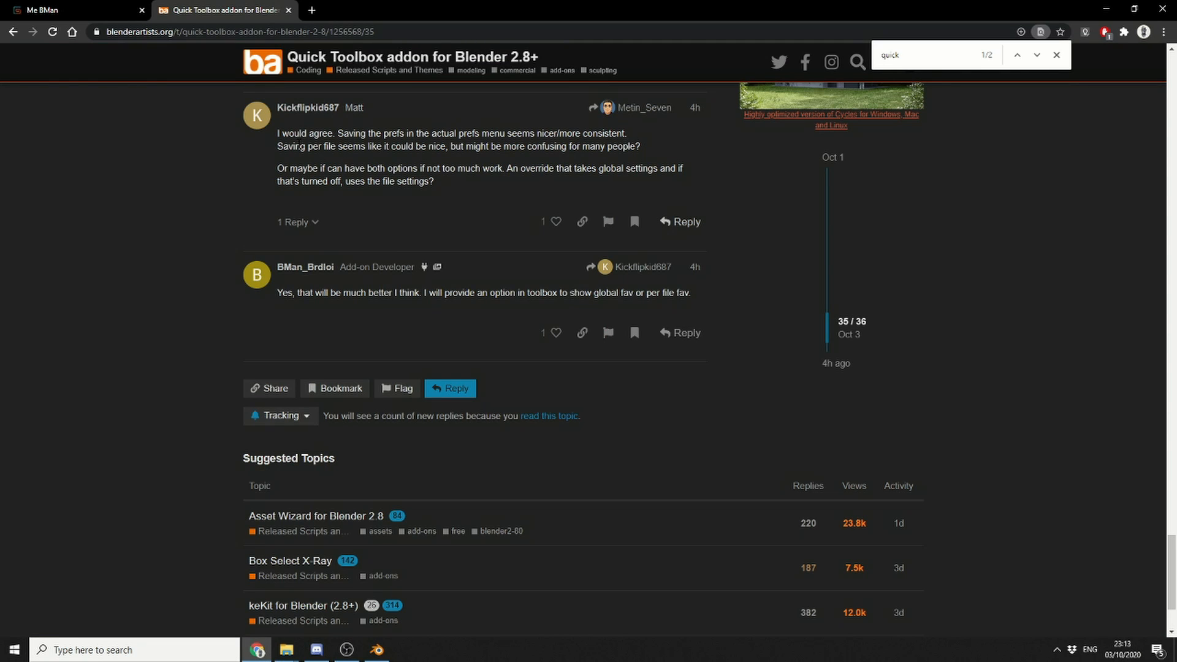
click(75, 10)
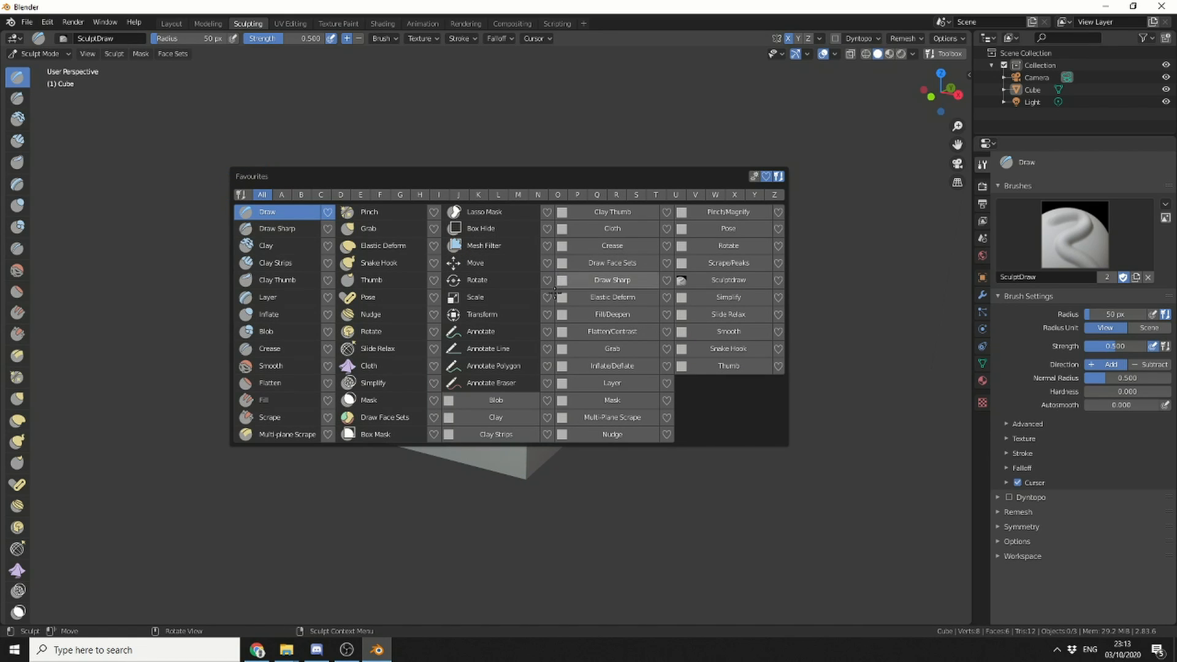
mouse_move(563, 367)
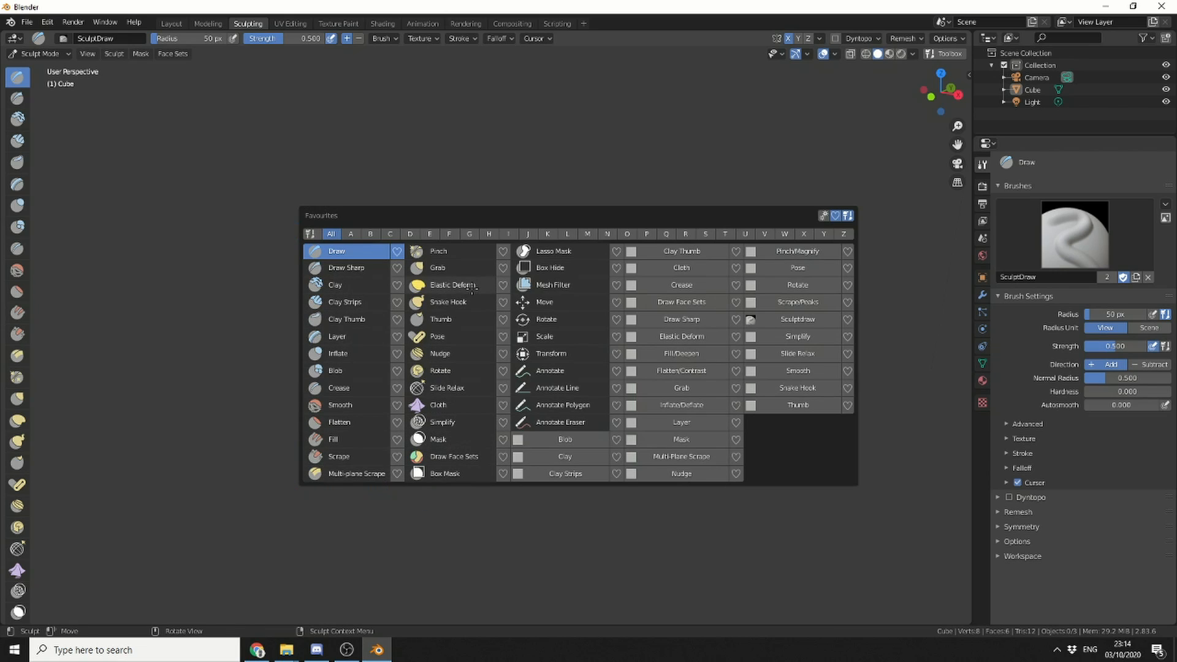
mouse_move(553, 285)
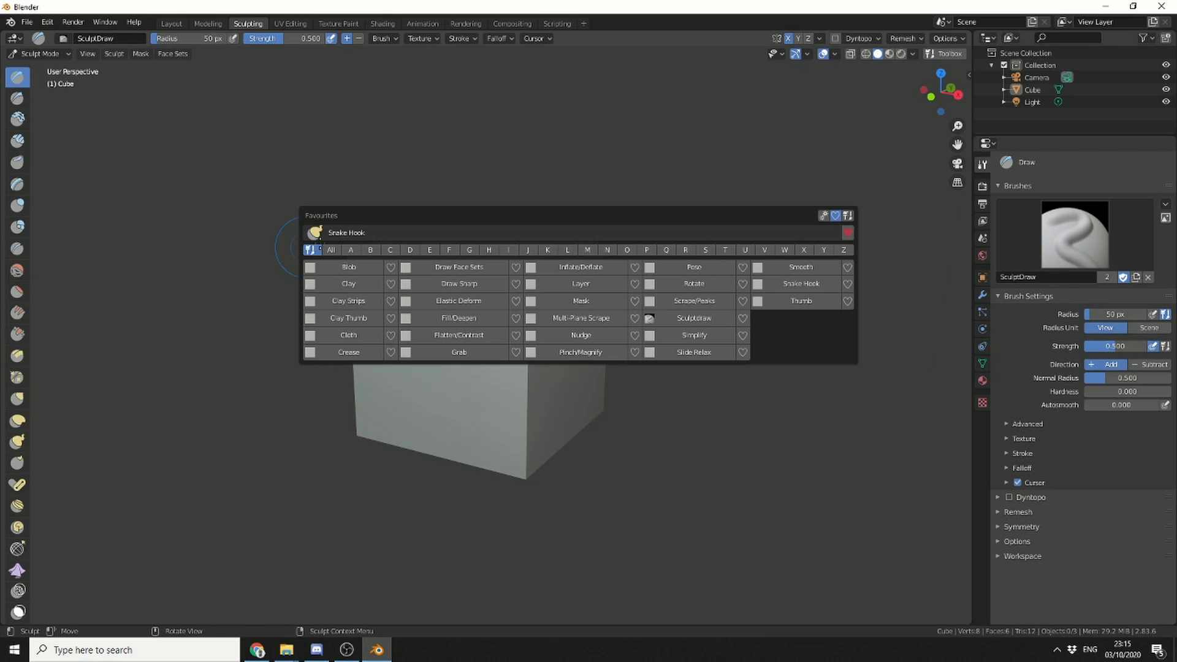
Dismiss the Quick Toolbox popup, leaving the sculpt-mode cube with the Draw brush
click(332, 249)
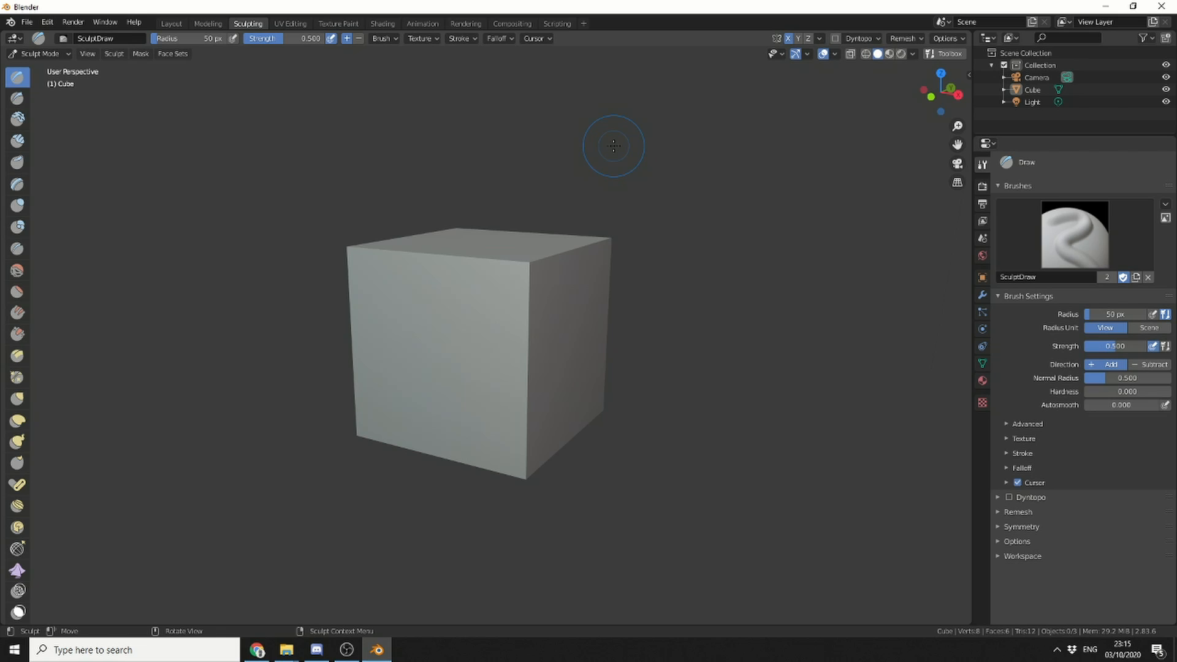
Switch the cube to Weight Paint mode, then reopen the interaction mode list
click(39, 53)
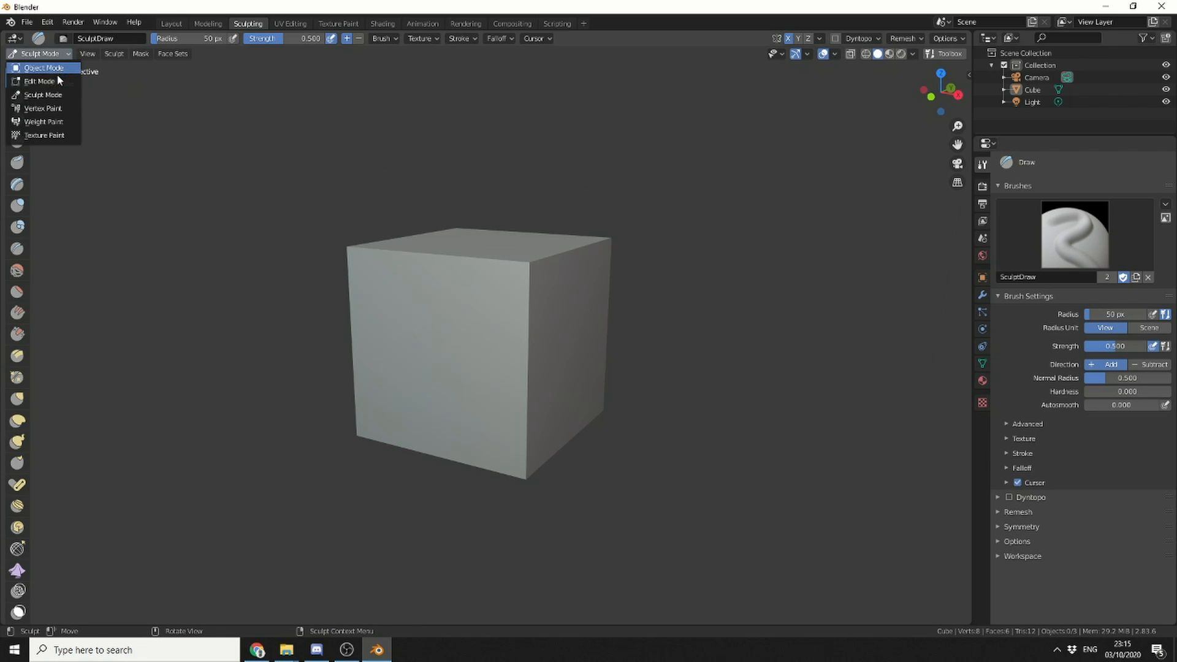
click(44, 121)
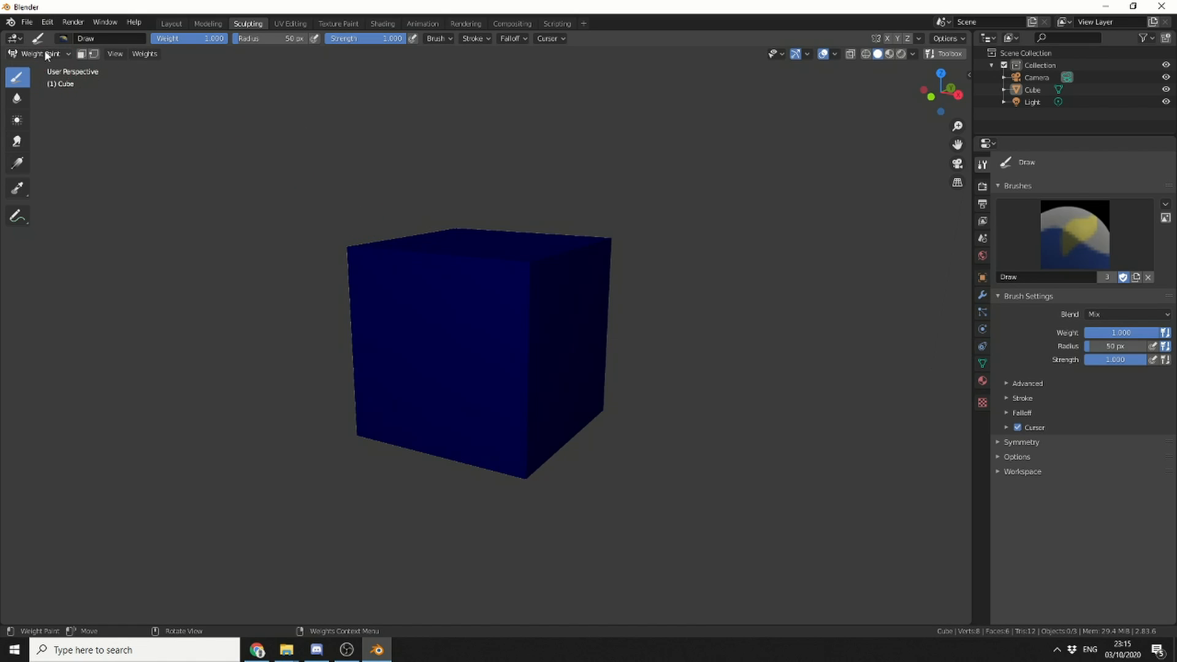
click(38, 52)
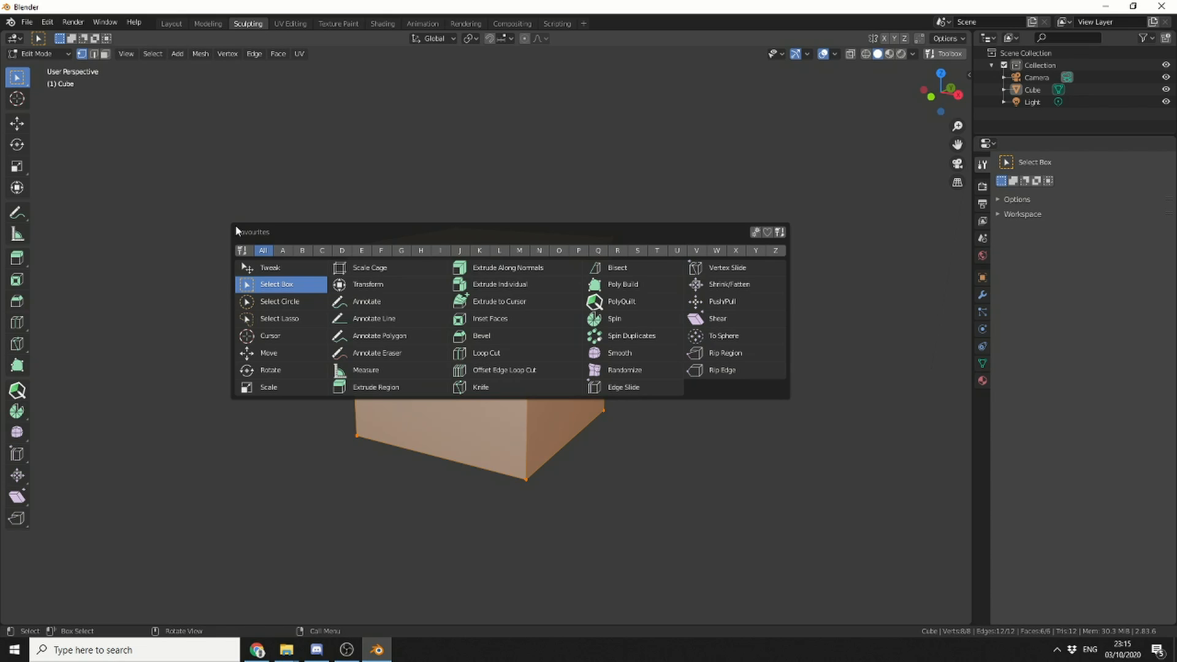
mouse_move(620, 353)
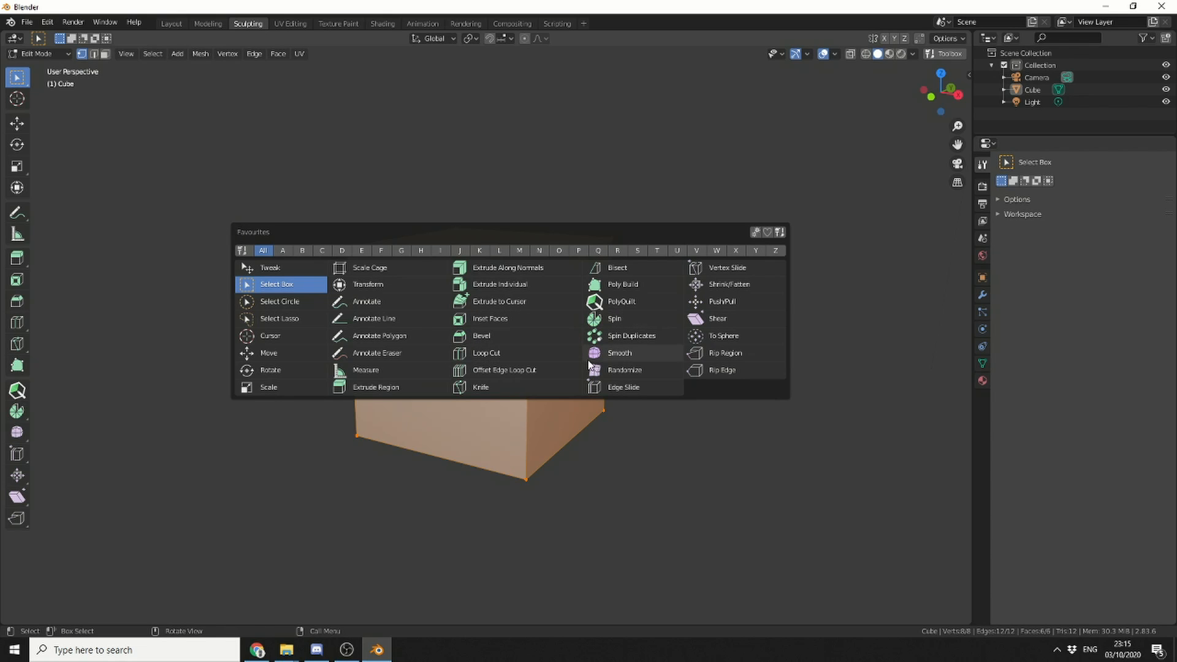
Show the Add to Quick Favorites option for Spin Duplicates in the Edit Mode toolbox
right_click(630, 336)
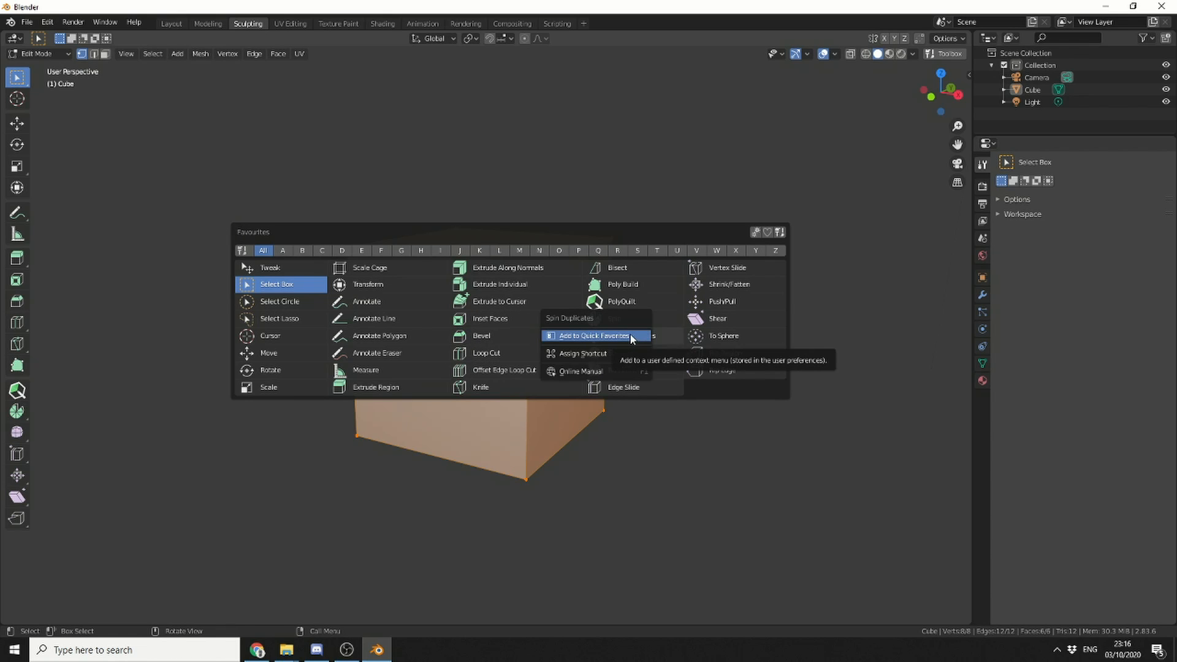